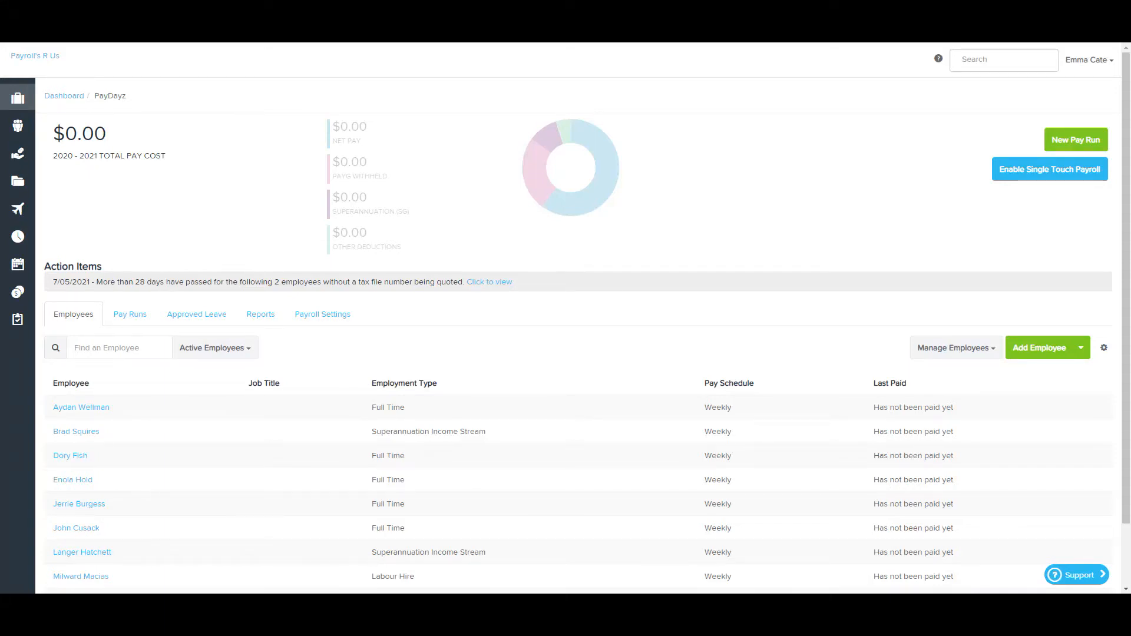
Go to Payroll Settings and choose Import Employees under Business Management.
left_click(18, 98)
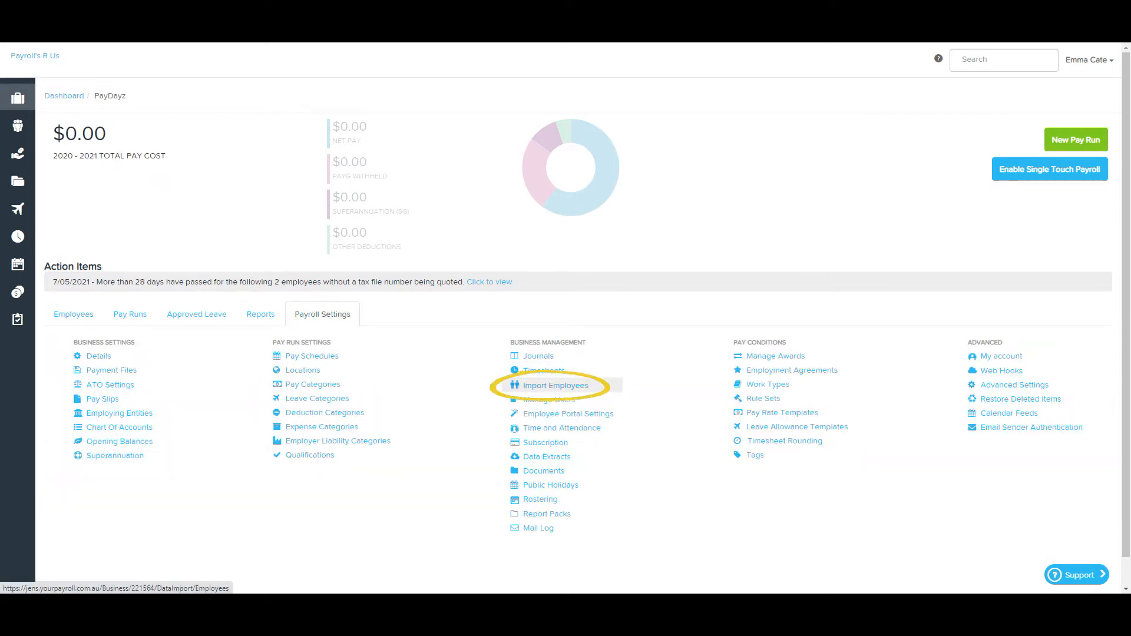
left_click(555, 385)
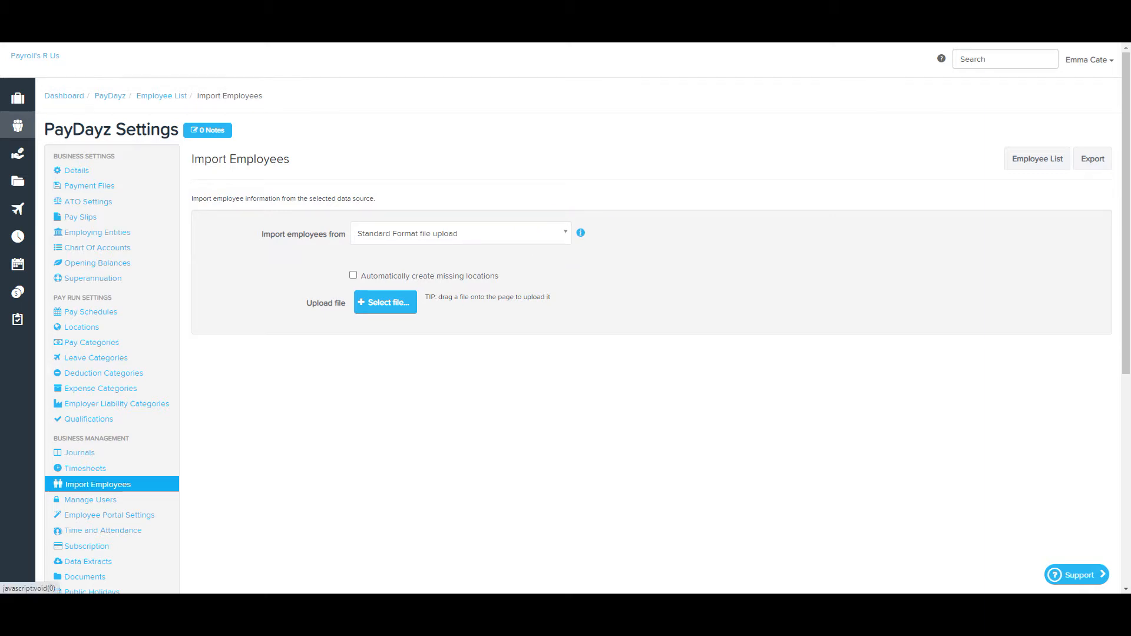
left_click(460, 233)
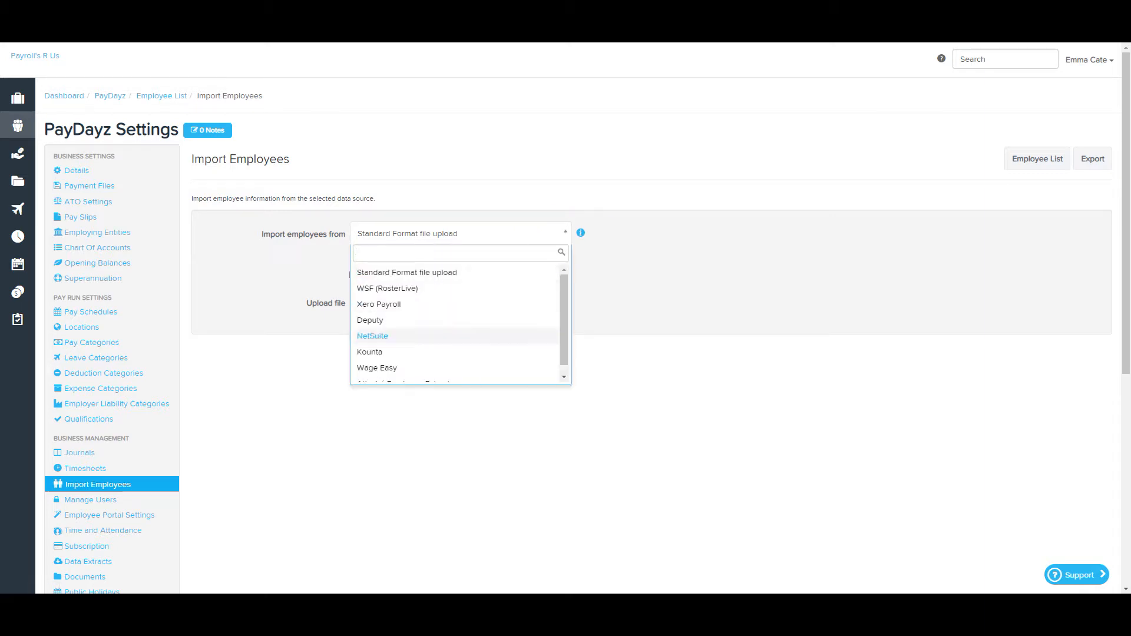
mouse_move(370, 319)
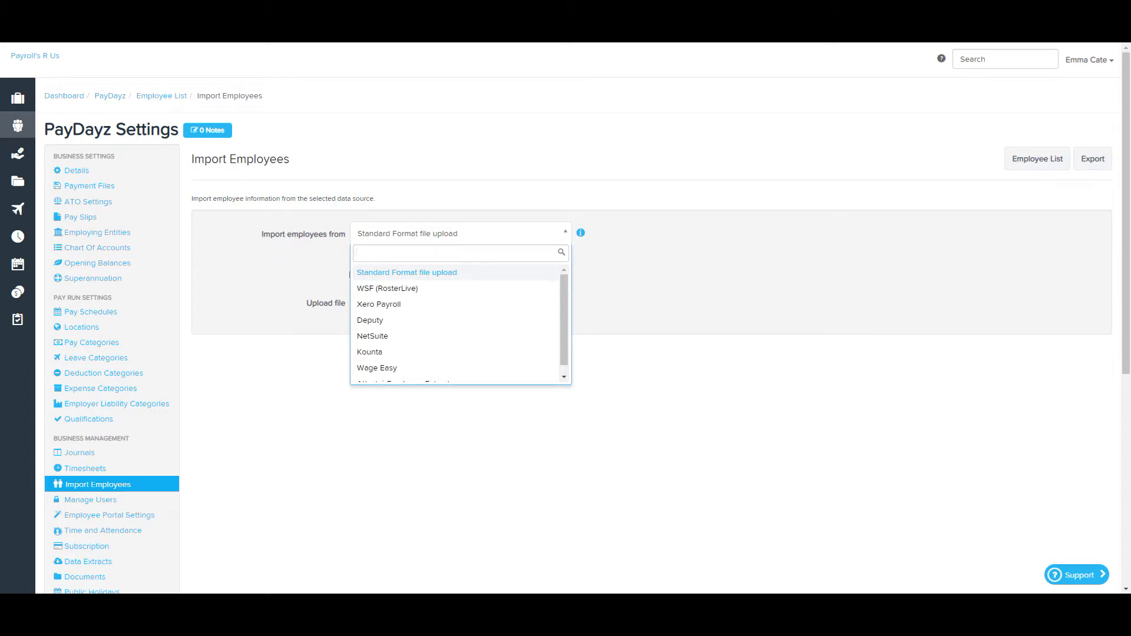
mouse_move(368, 351)
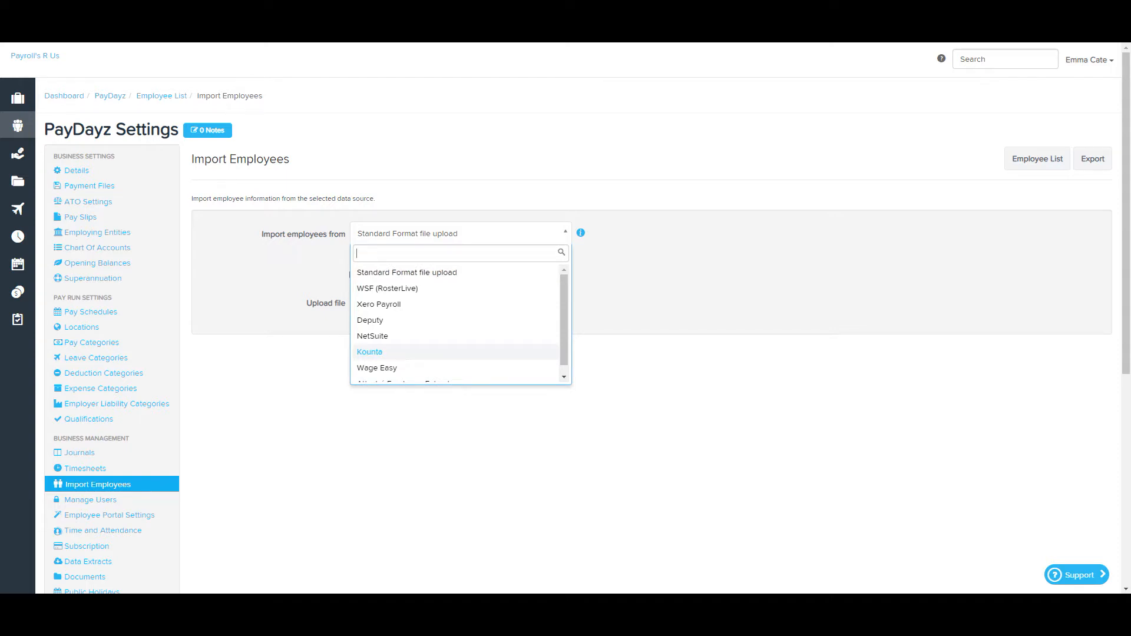
left_click(378, 304)
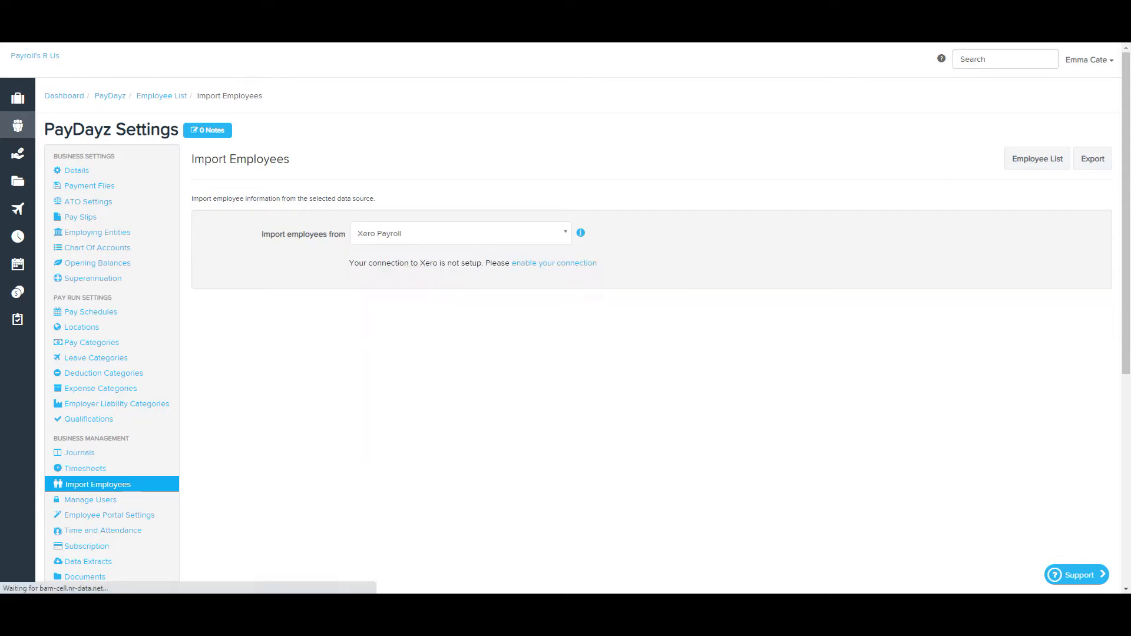
left_click(460, 234)
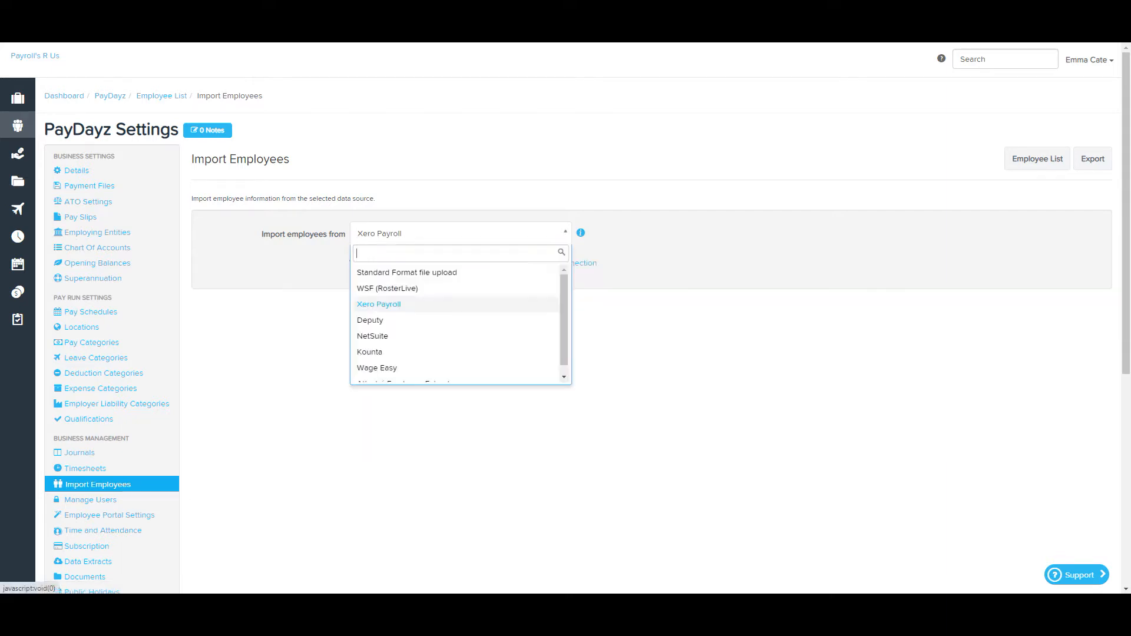
left_click(377, 368)
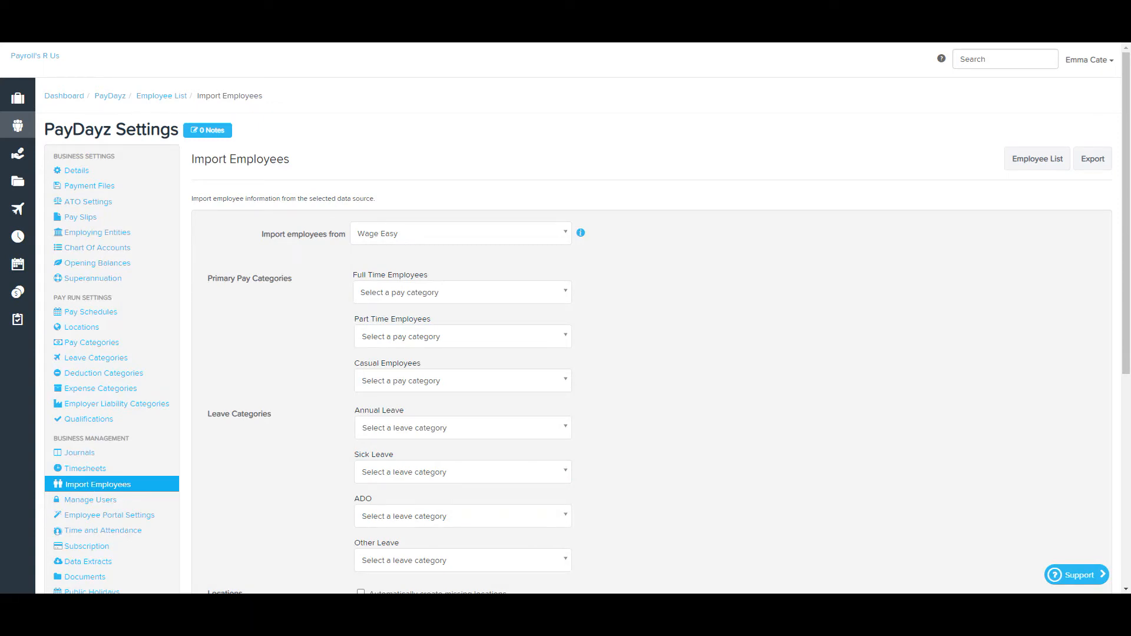
left_click(461, 233)
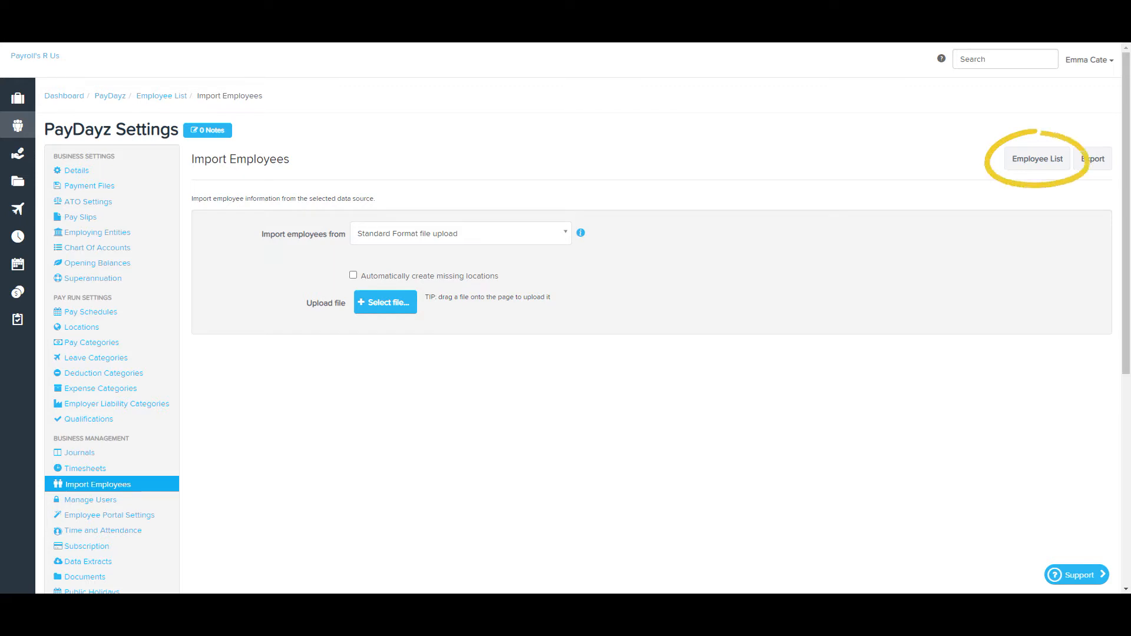
left_click(1037, 159)
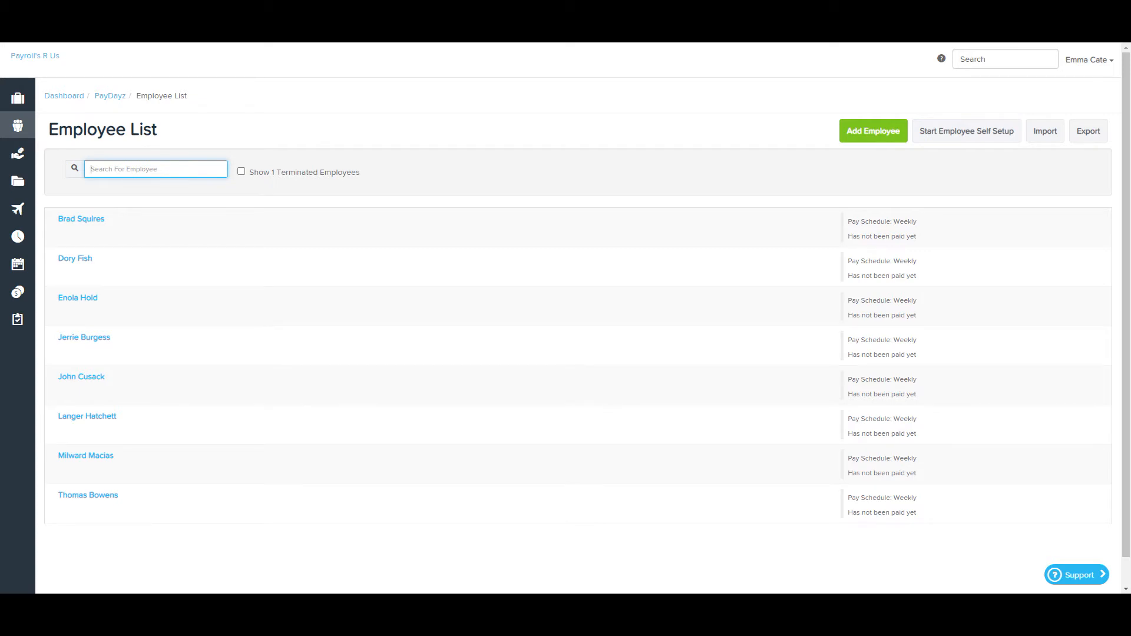
mouse_move(873, 131)
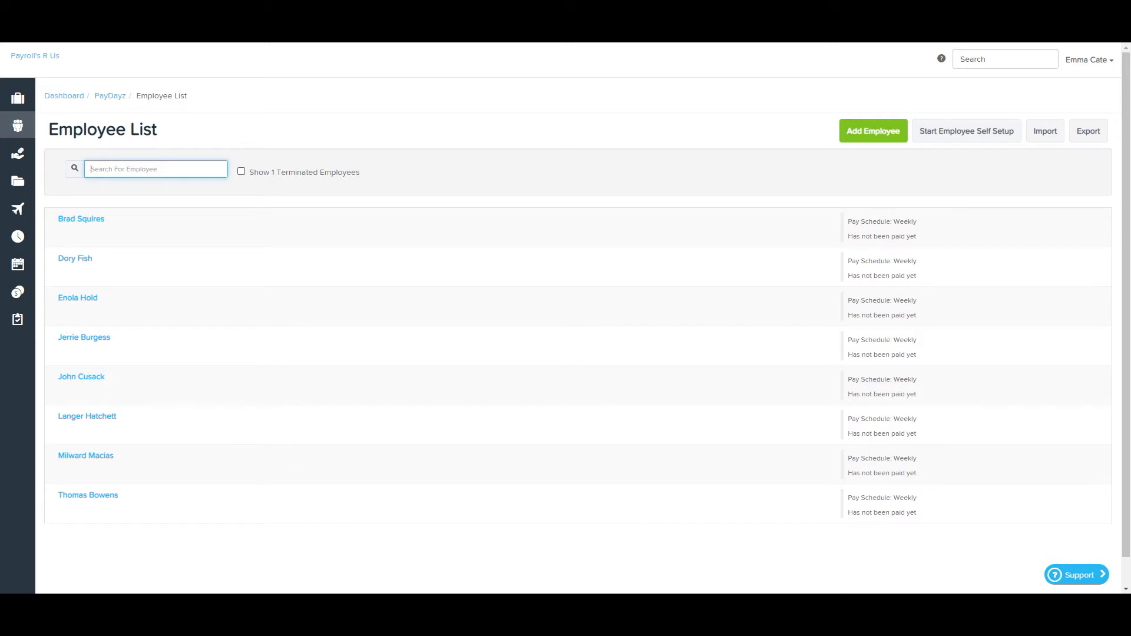
left_click(241, 172)
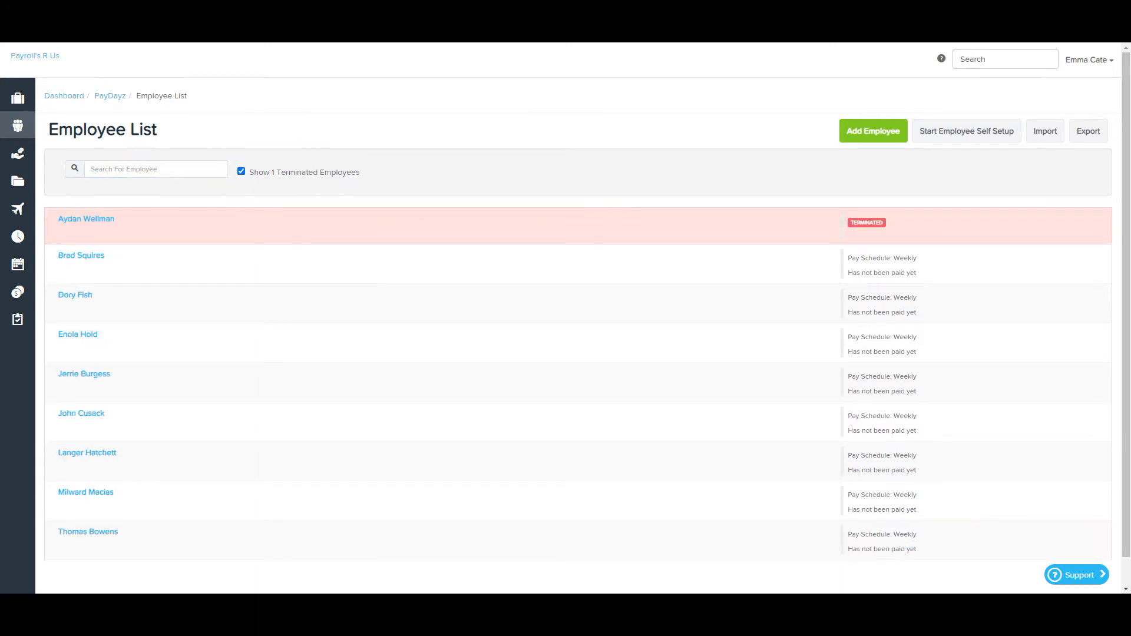
left_click(1044, 131)
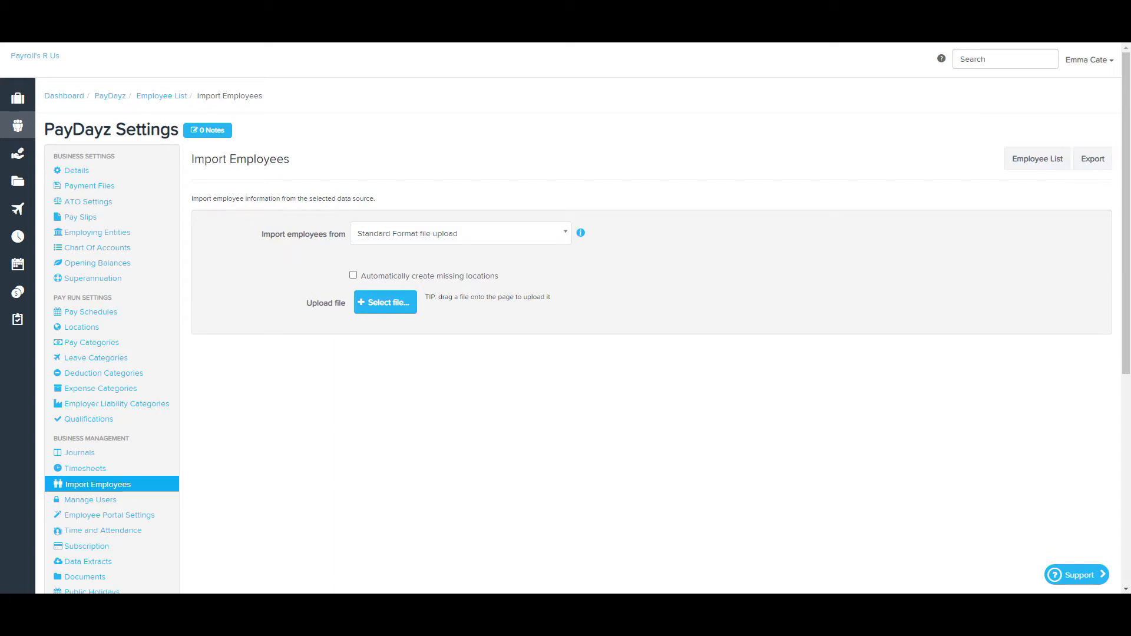
Explore the Export Employees data type options, then return to the Import Employees page.
left_click(1092, 158)
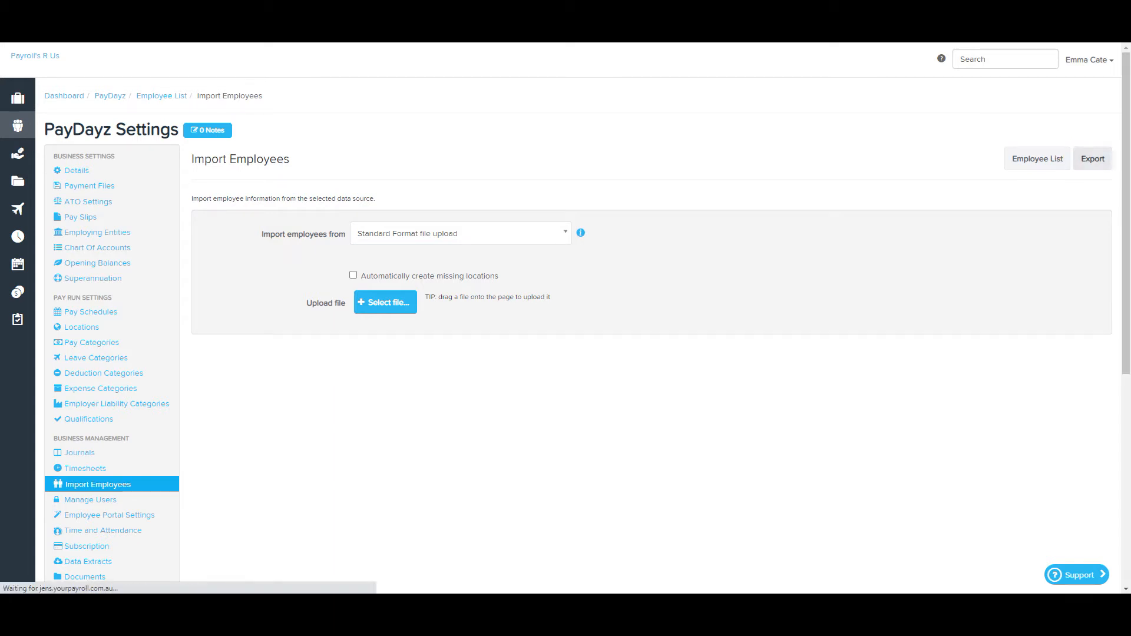
left_click(1091, 158)
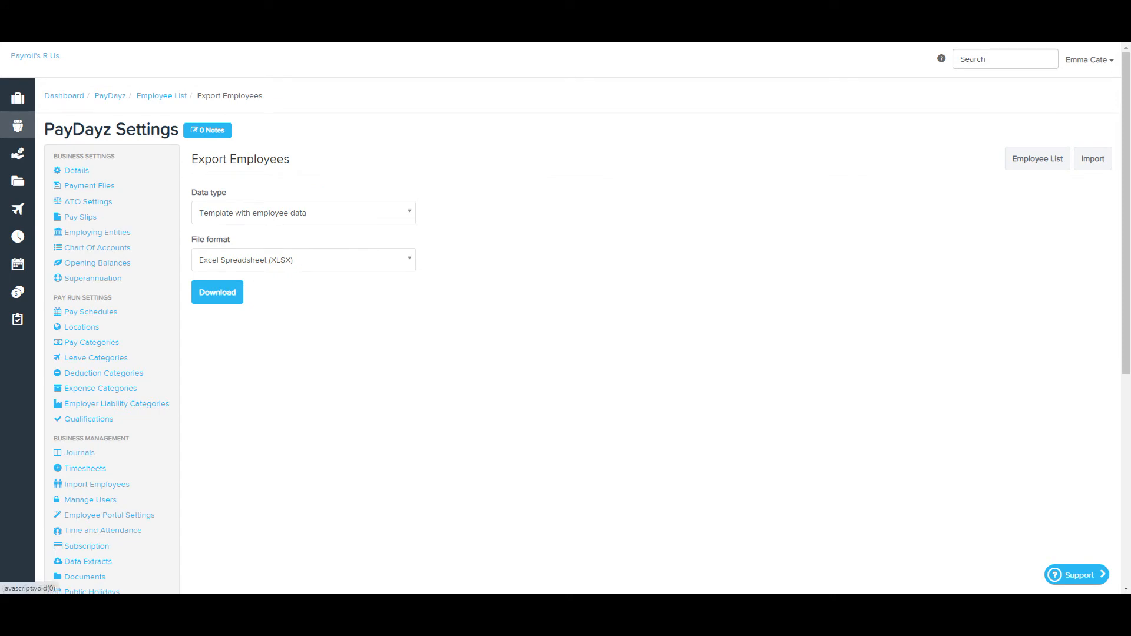
left_click(303, 212)
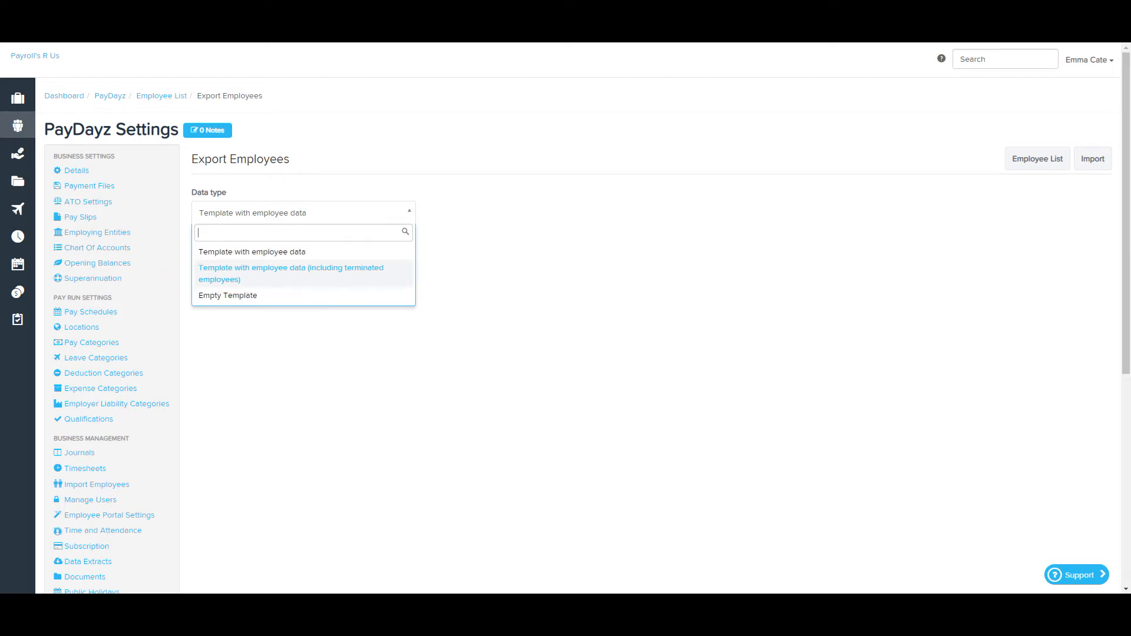
mouse_move(227, 297)
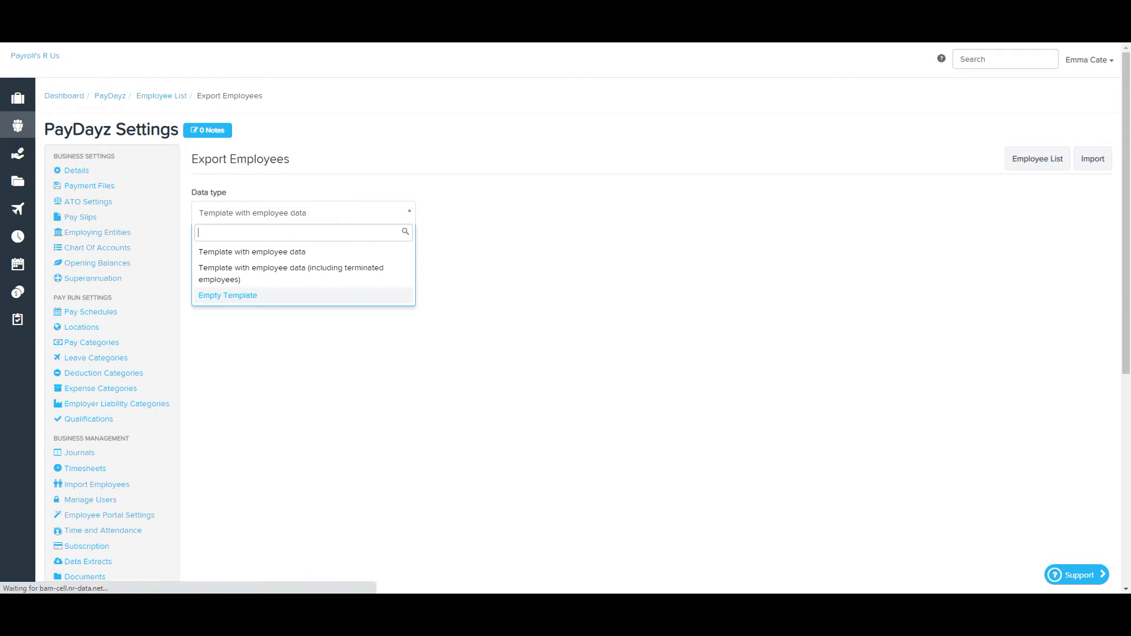
left_click(97, 484)
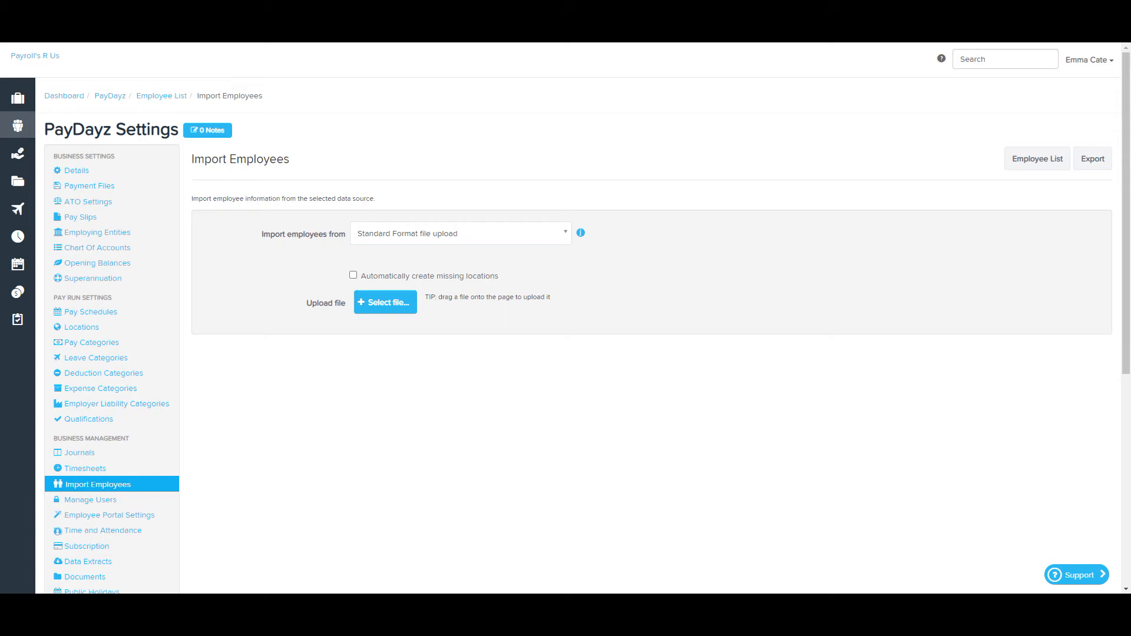
Upload KP import.xlsx and confirm, getting import errors for missing Tax File Numbers on lines 3 to 5.
left_click(386, 302)
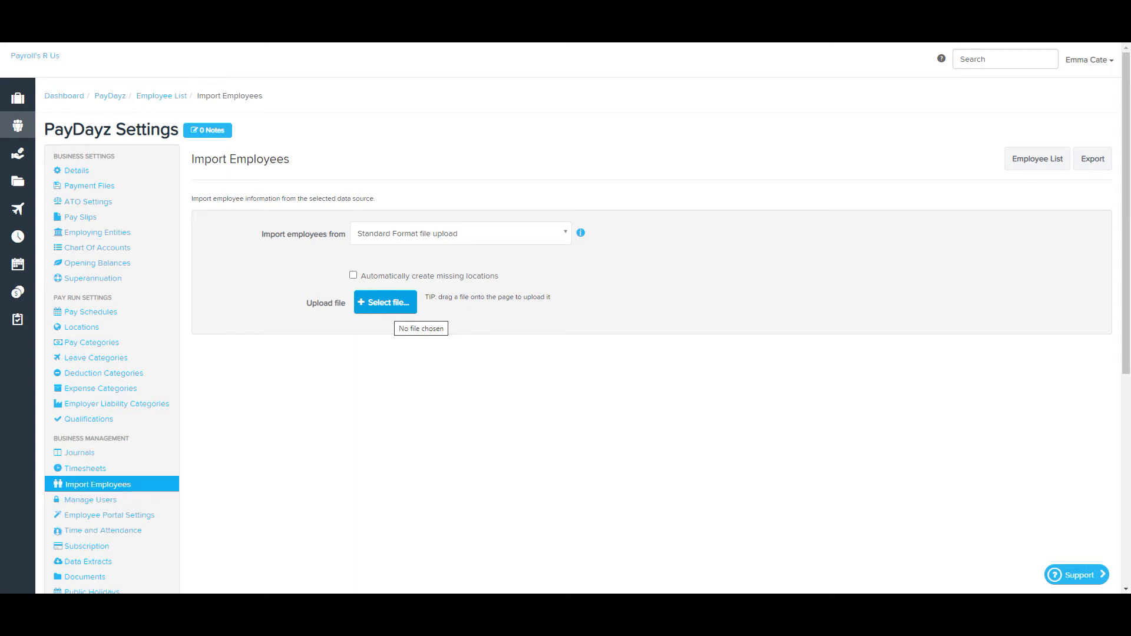
left_click(385, 302)
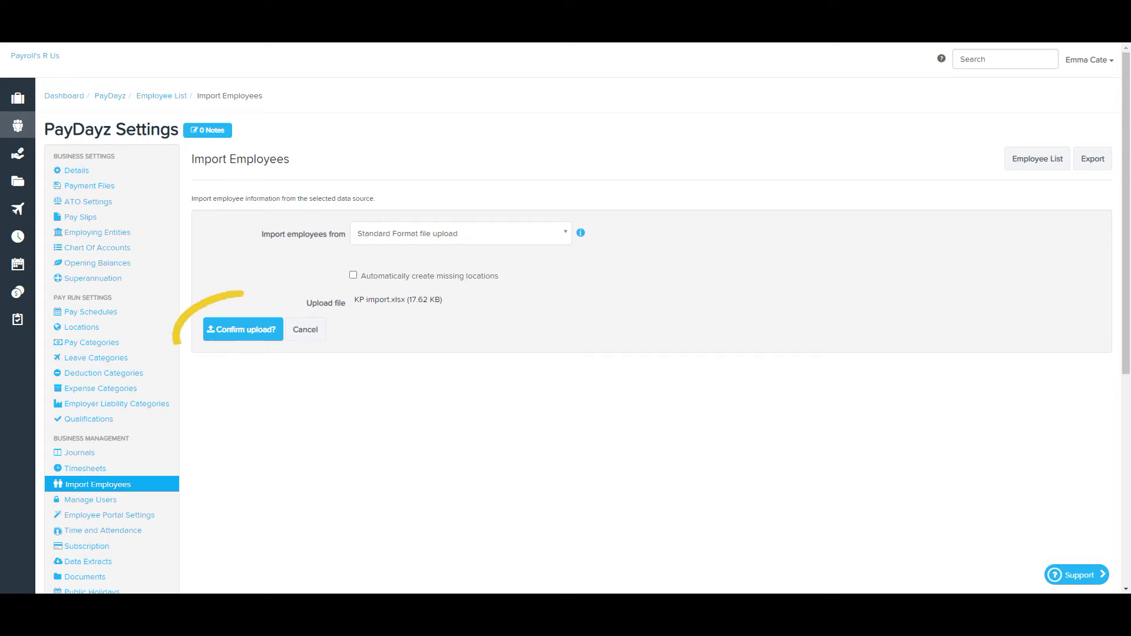
left_click(242, 328)
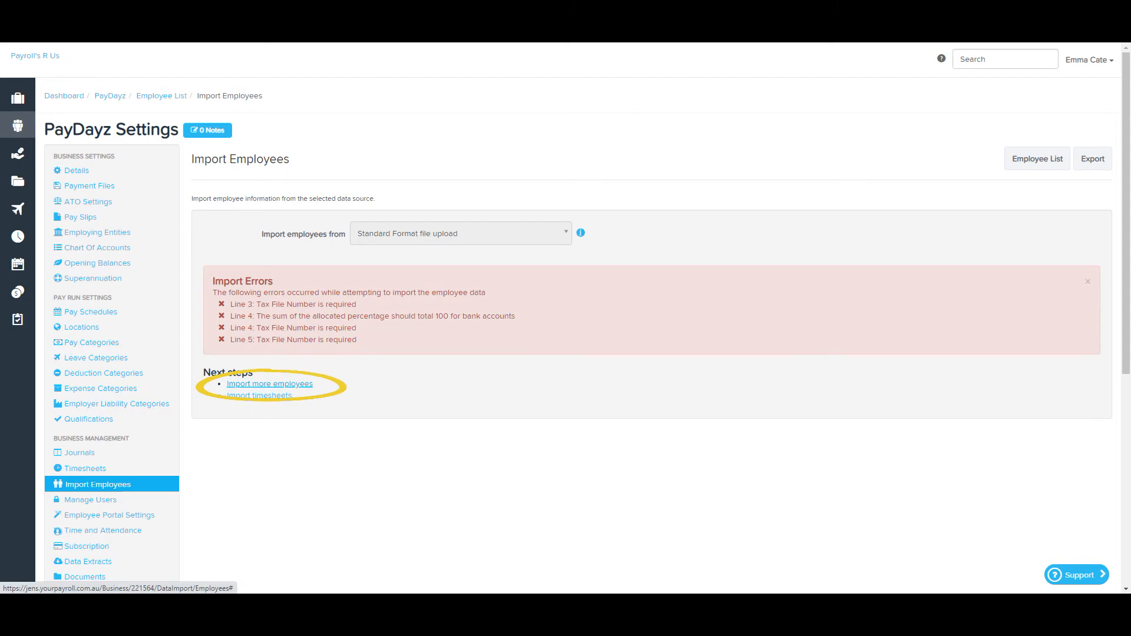
left_click(270, 383)
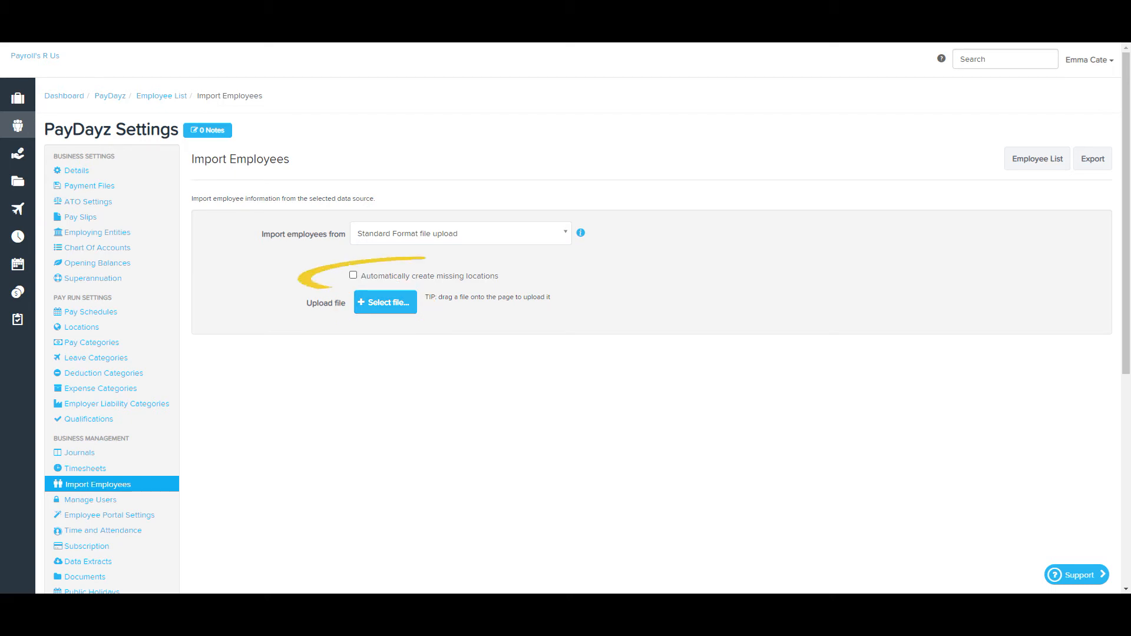
left_click(352, 274)
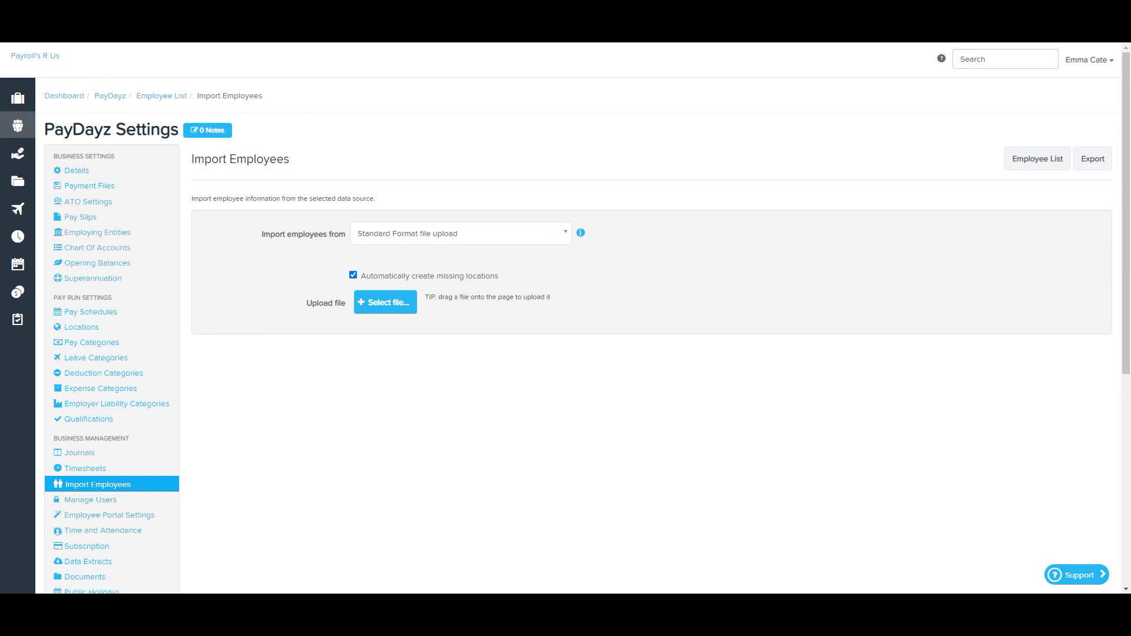
left_click(385, 303)
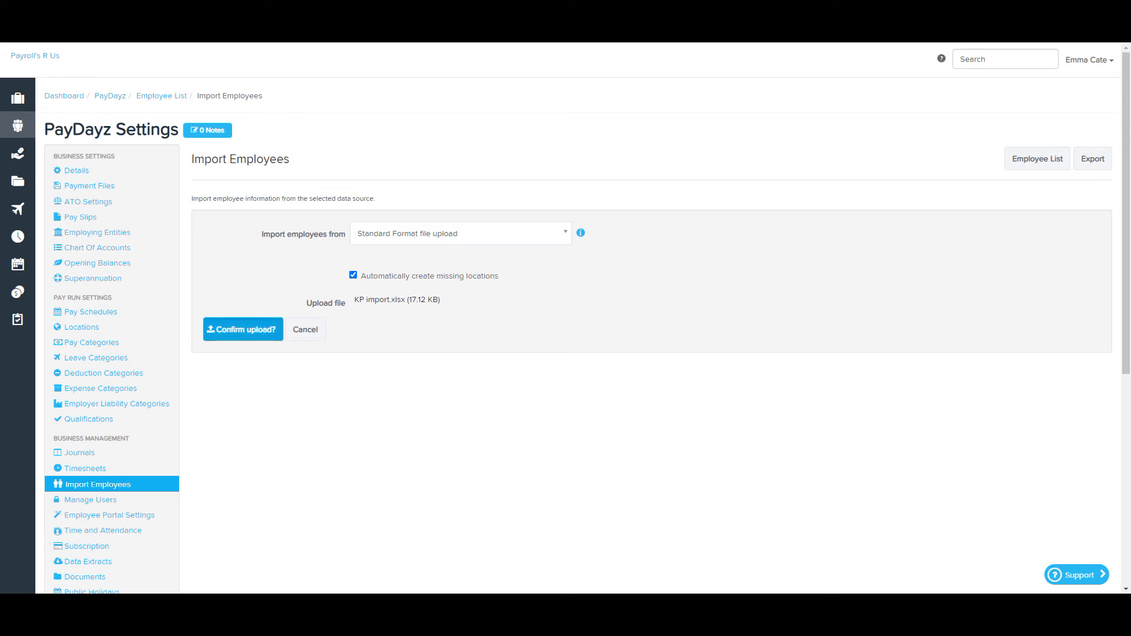
left_click(243, 329)
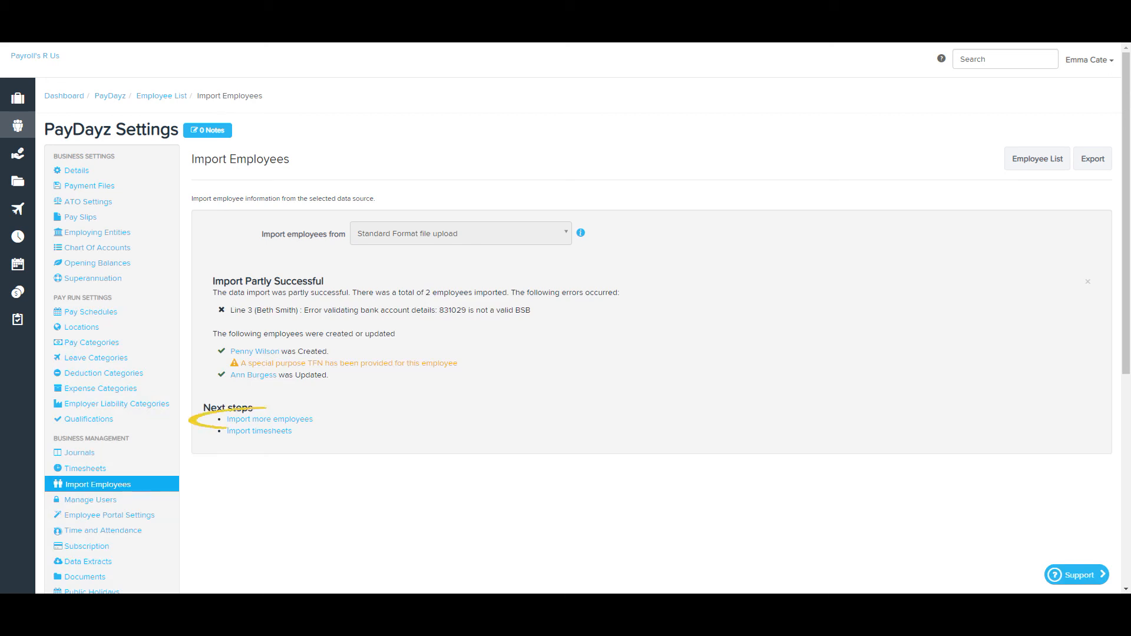
left_click(269, 420)
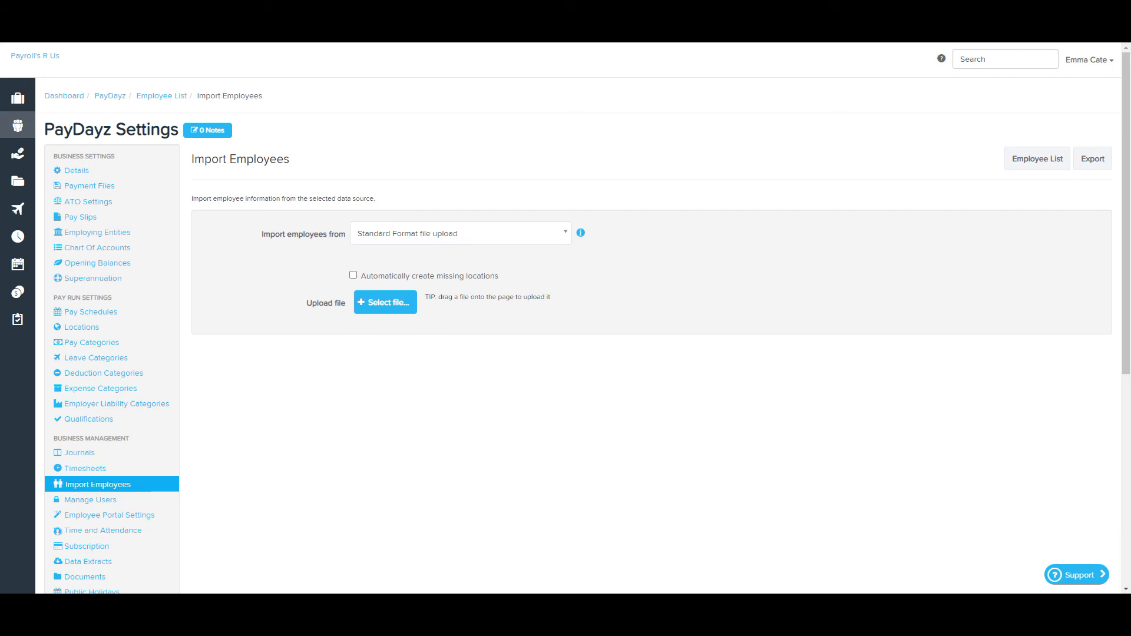
left_click(352, 275)
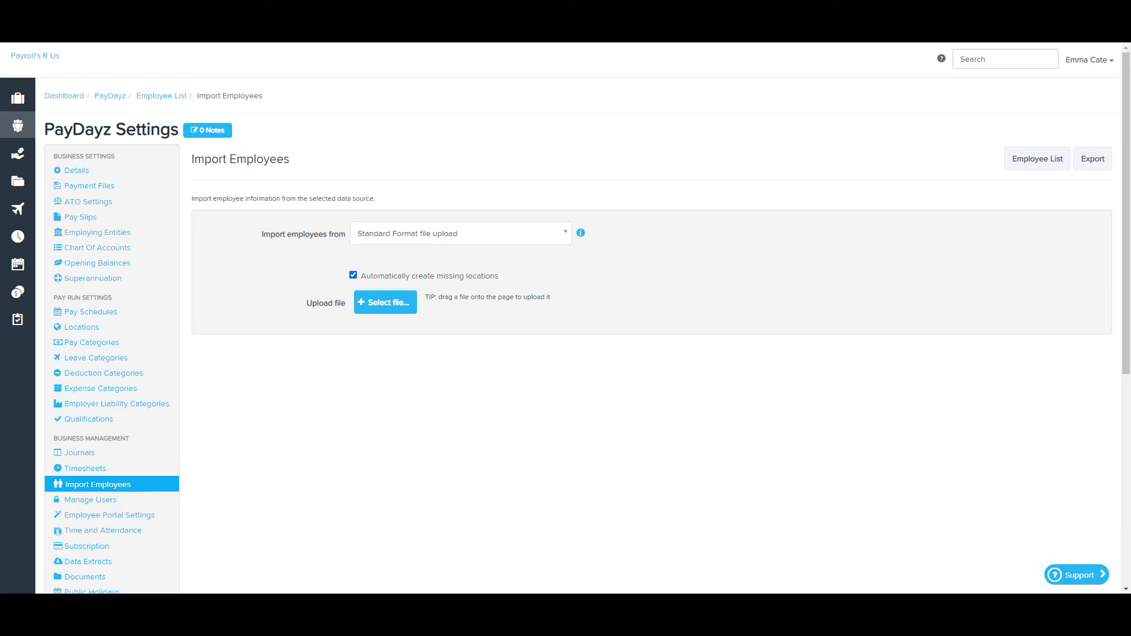
left_click(384, 303)
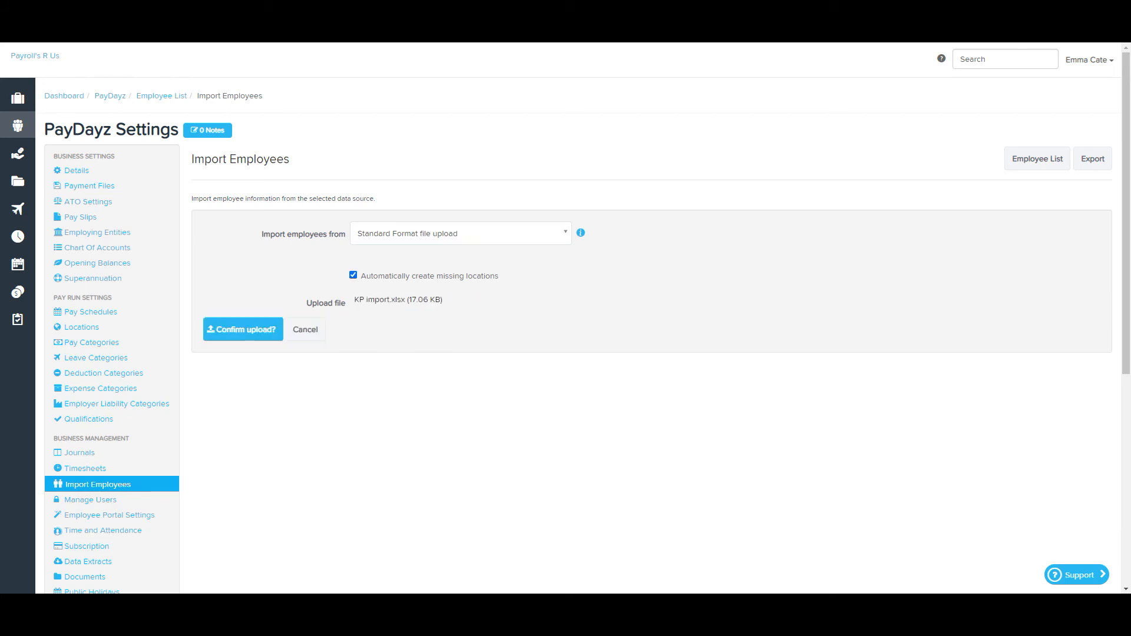
left_click(242, 330)
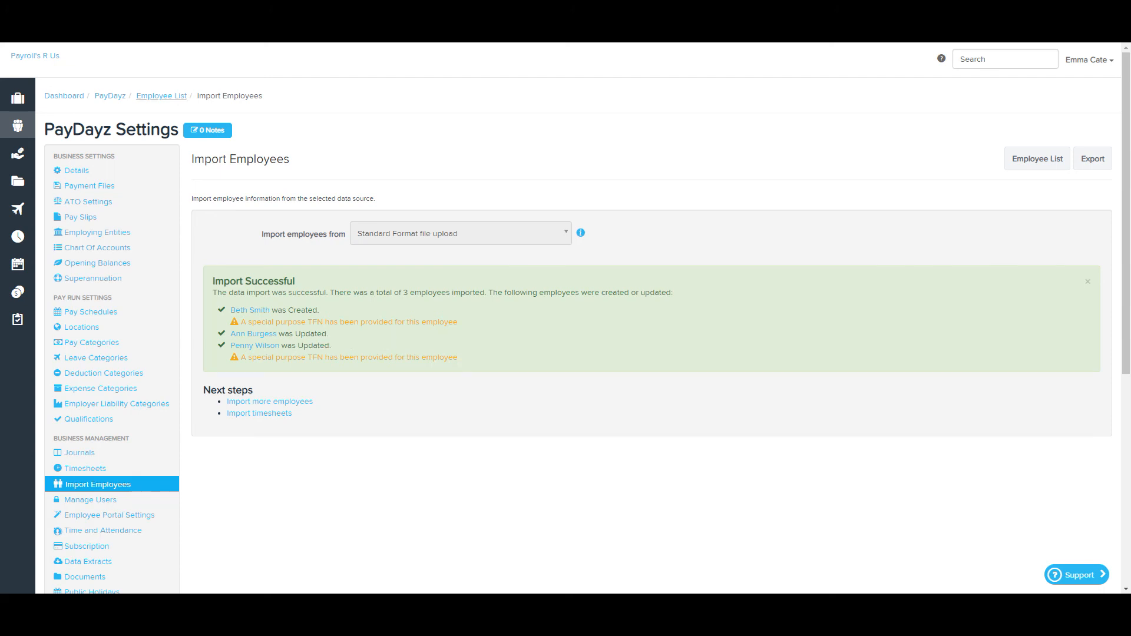
left_click(1037, 159)
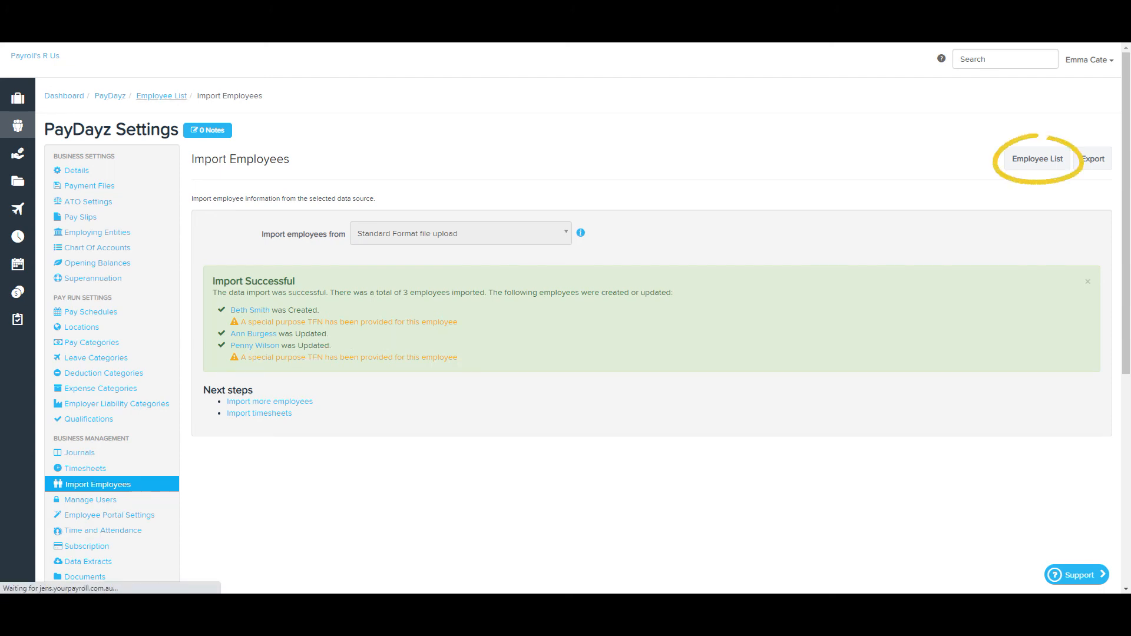
left_click(1035, 159)
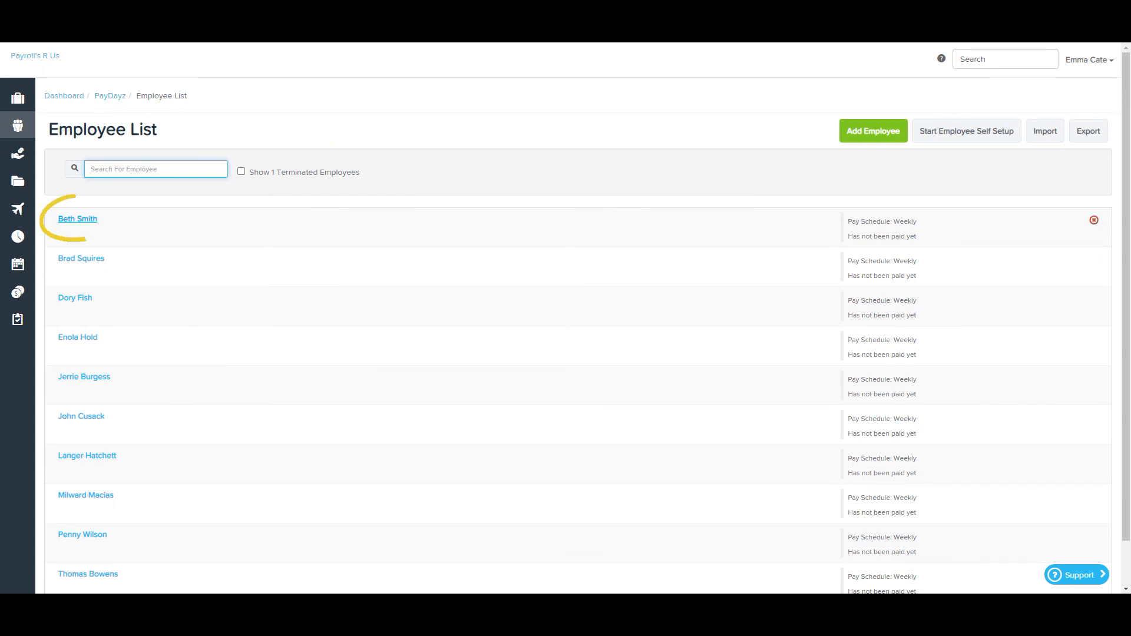
left_click(78, 219)
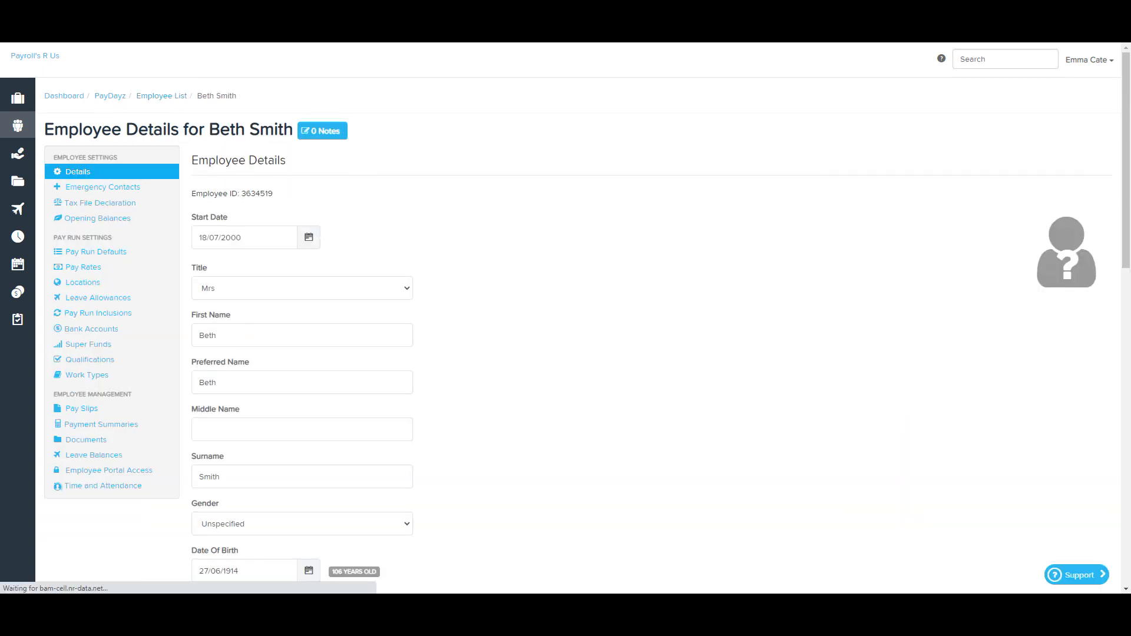